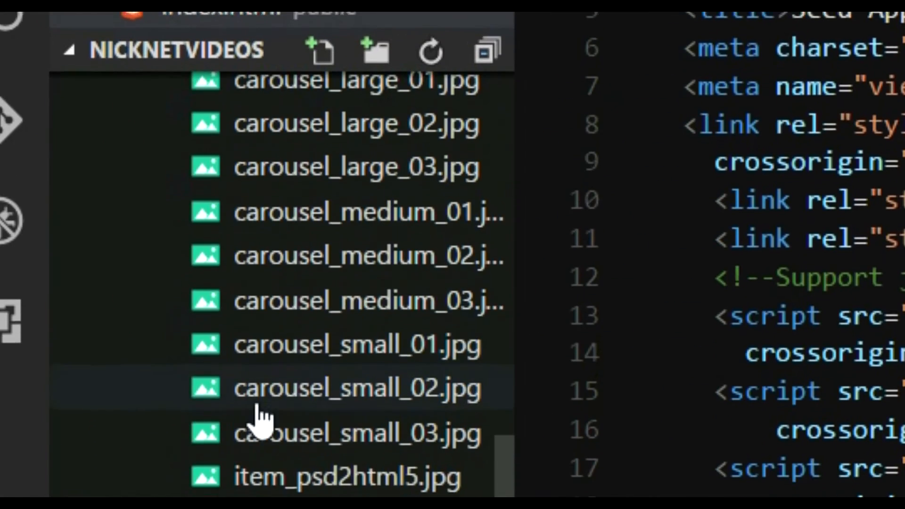
Bring up the file icon theme chooser listing None, Minimal, Seti and VSCode Icons
scroll("down", 3)
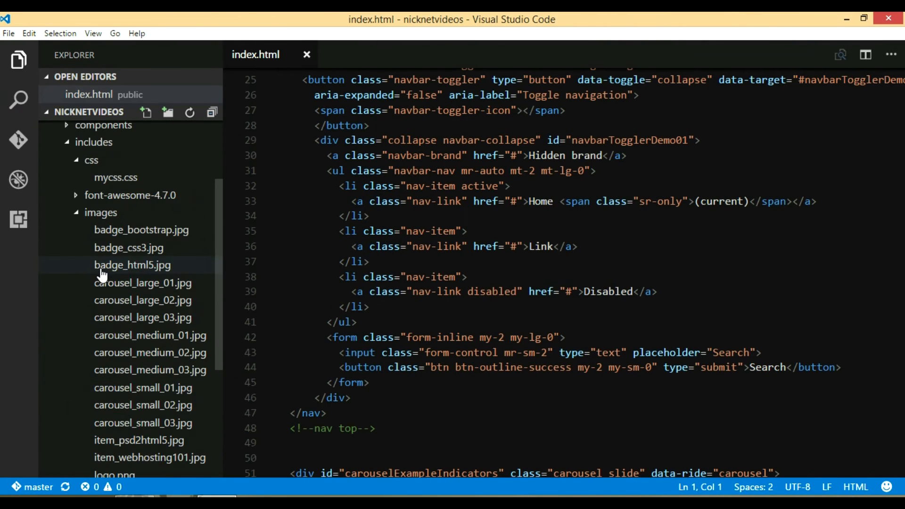
scroll("down", 3)
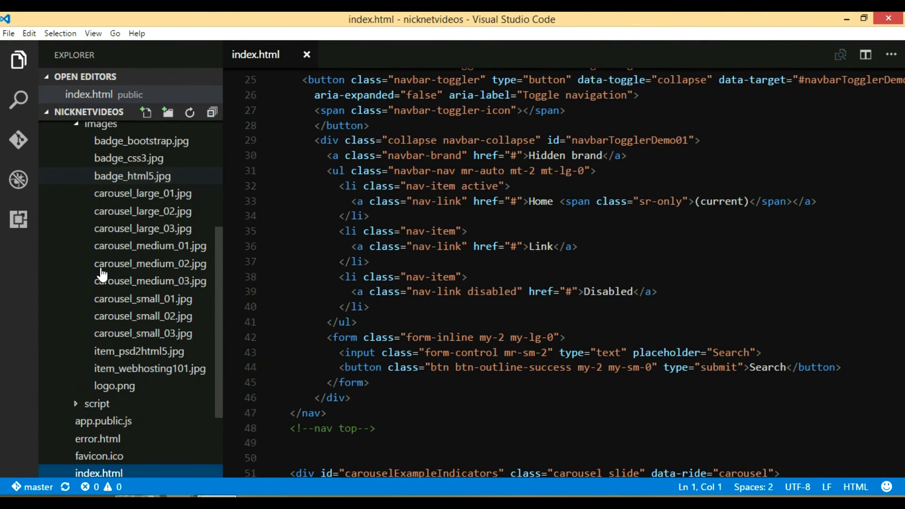
scroll("down", 3)
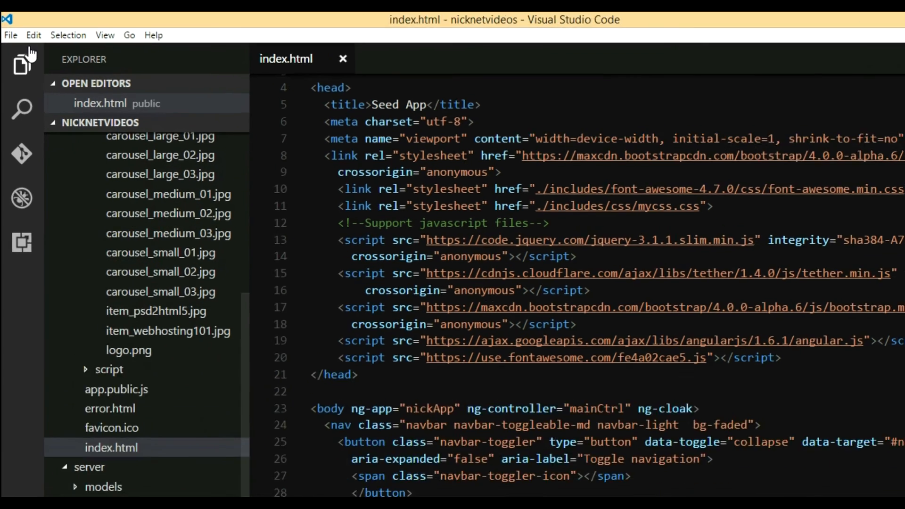
left_click(10, 34)
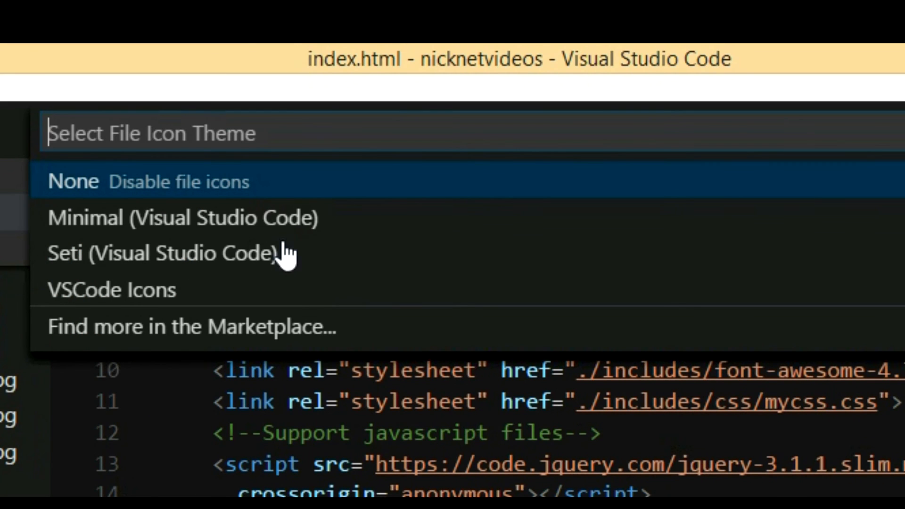
mouse_move(342, 297)
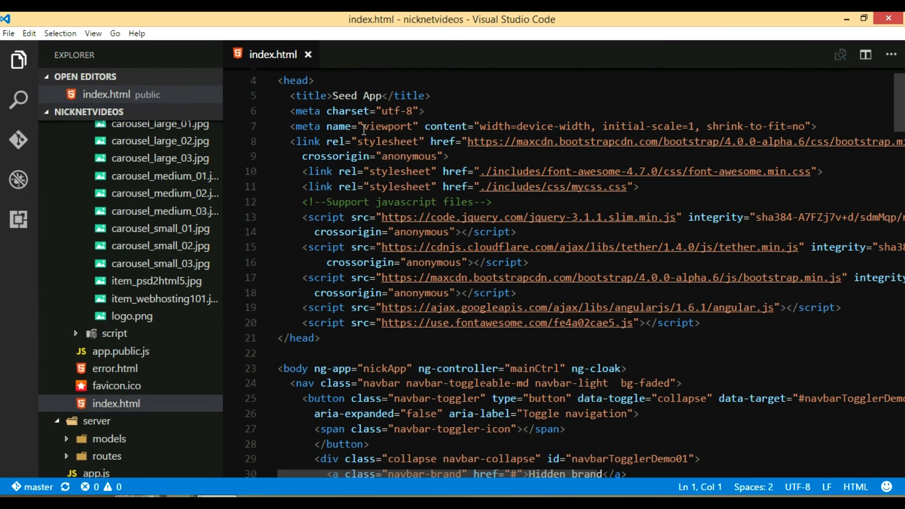
mouse_move(267, 201)
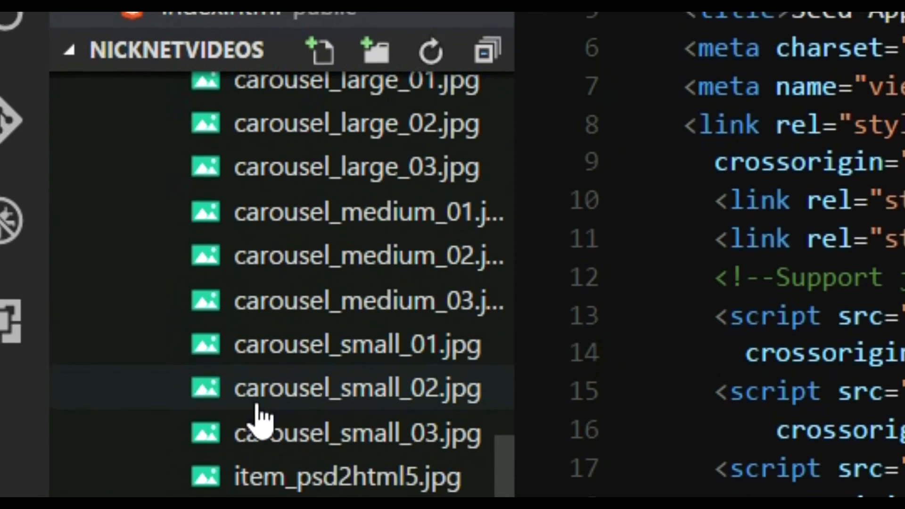
scroll("down", 3)
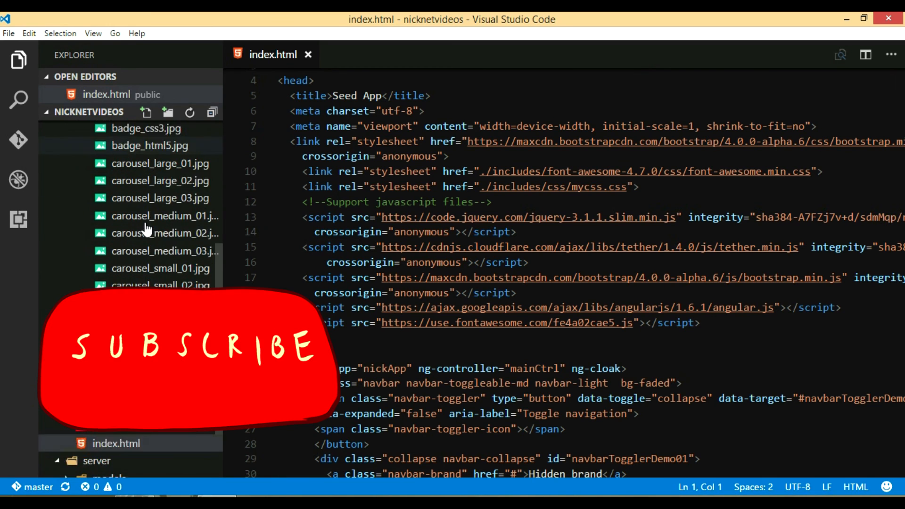
scroll("down", 3)
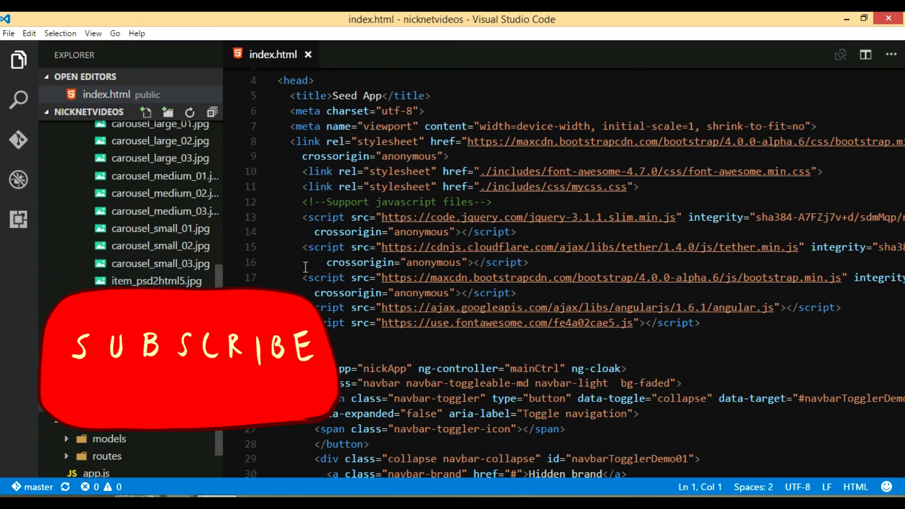
mouse_move(275, 227)
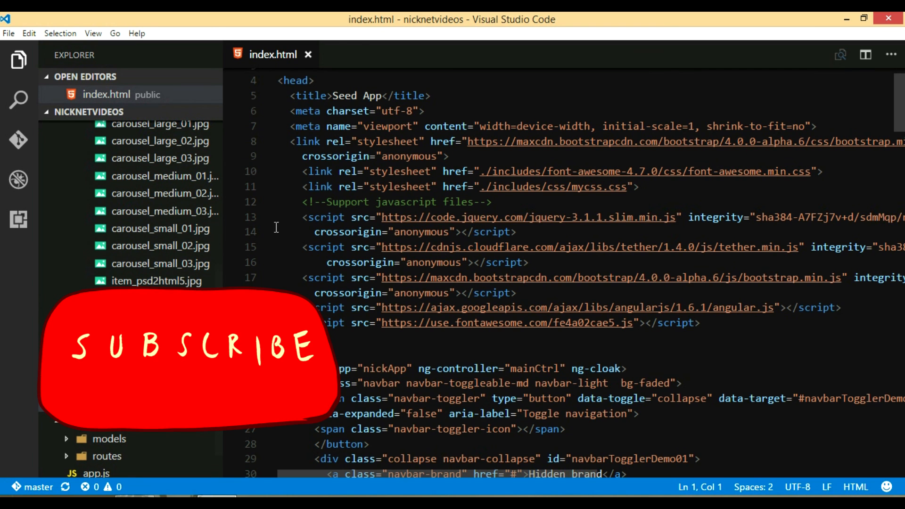